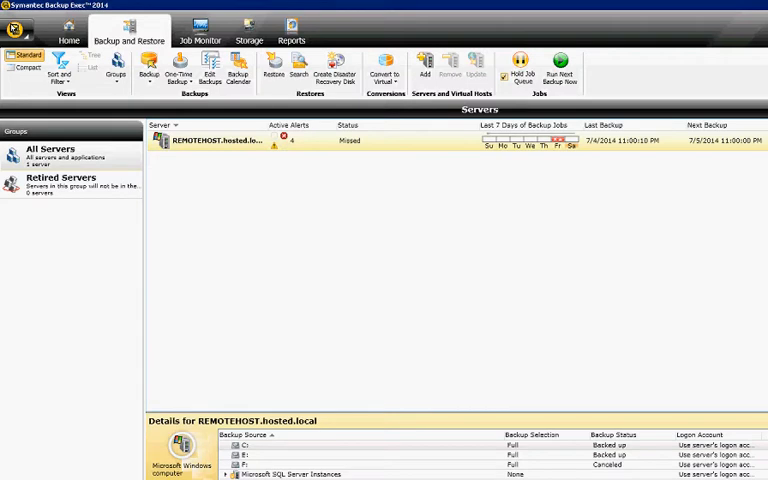
Step: Reach Manage Recipients via Configuration and Settings > Alerts and Notifications, list empty
click(18, 28)
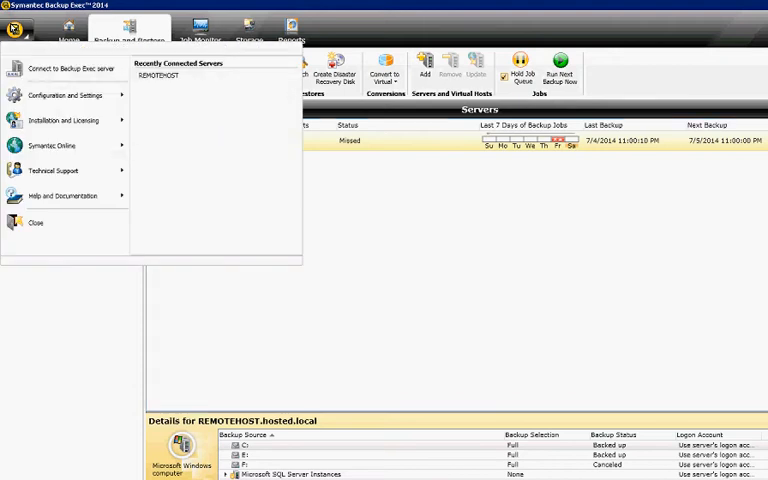
click(64, 96)
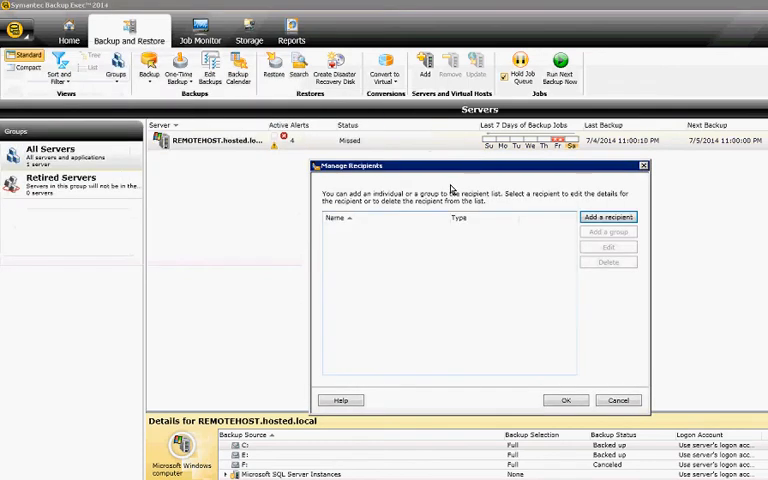
Step: Begin adding a recipient and agree to check the email and text message configuration
click(608, 216)
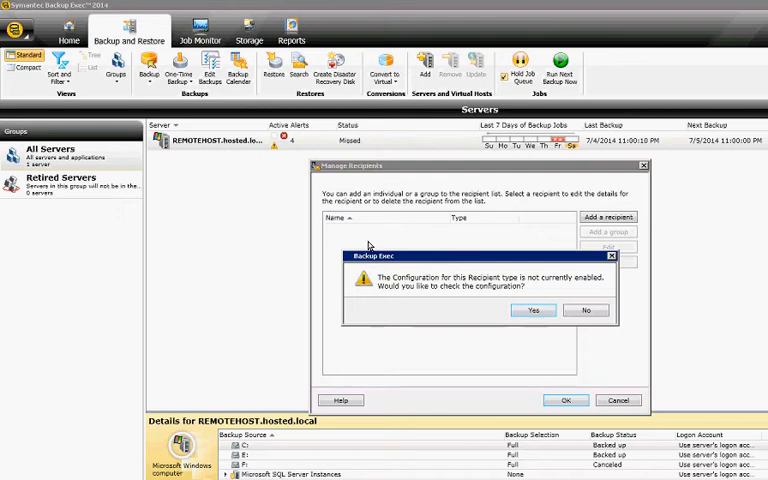
click(532, 310)
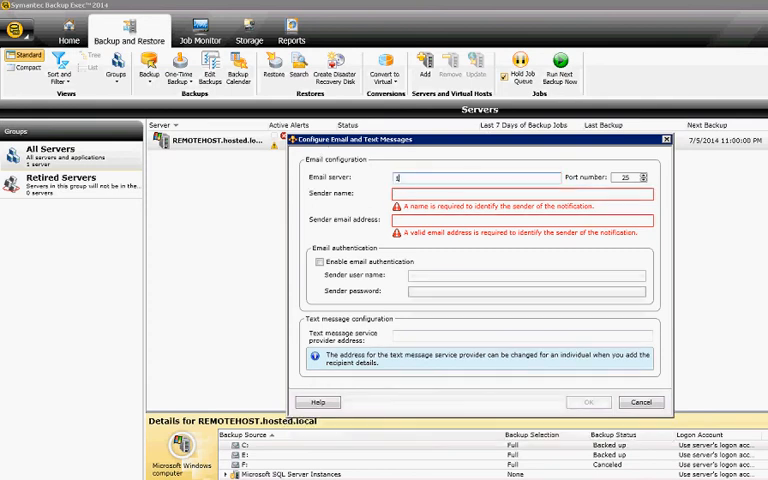
Step: Set email server 192.168.18.2 with sender name administrator, then start recipient Bob
text(192.168.18.2)
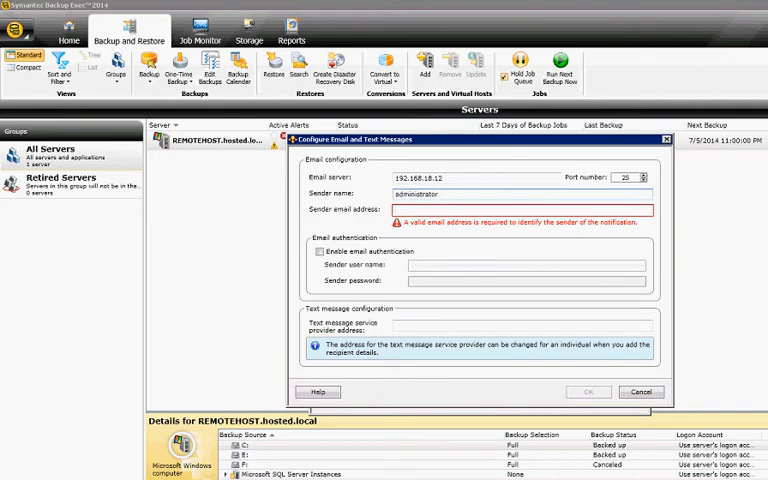
text(administrator)
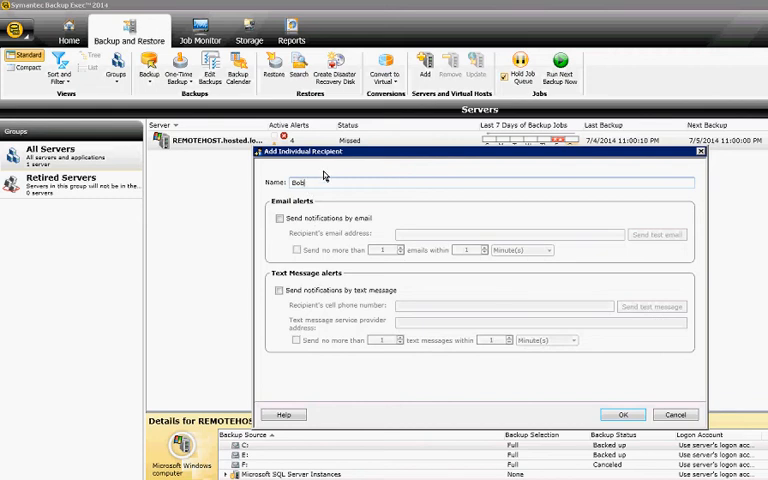
click(280, 218)
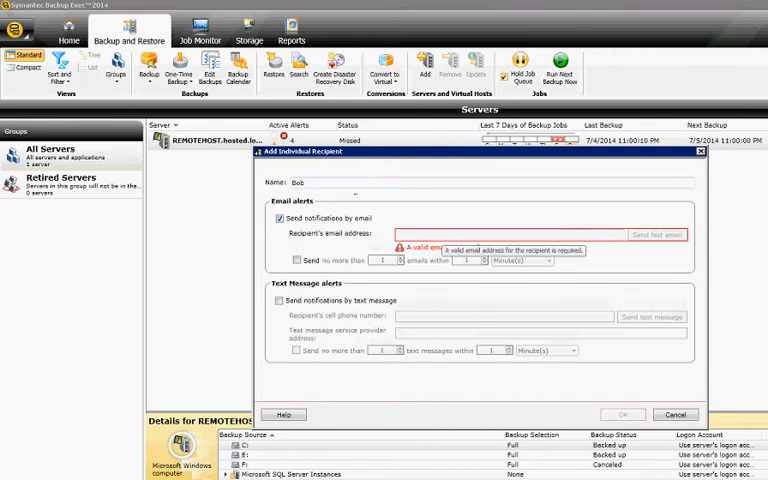
text(bob@test.com)
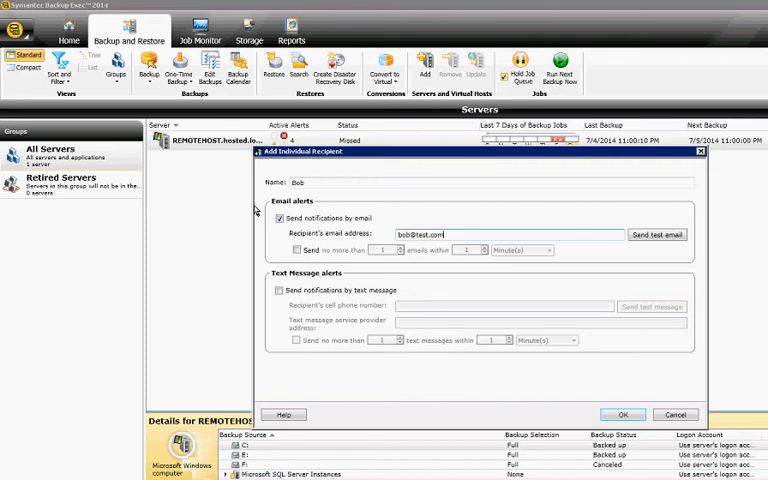
click(296, 250)
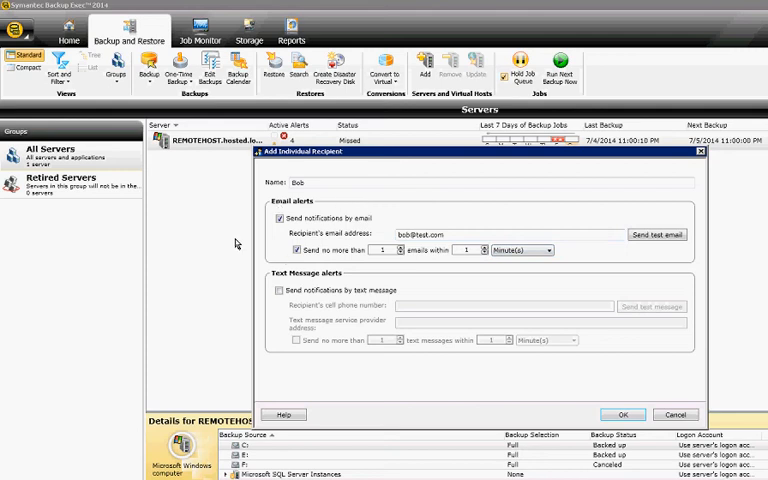
click(280, 300)
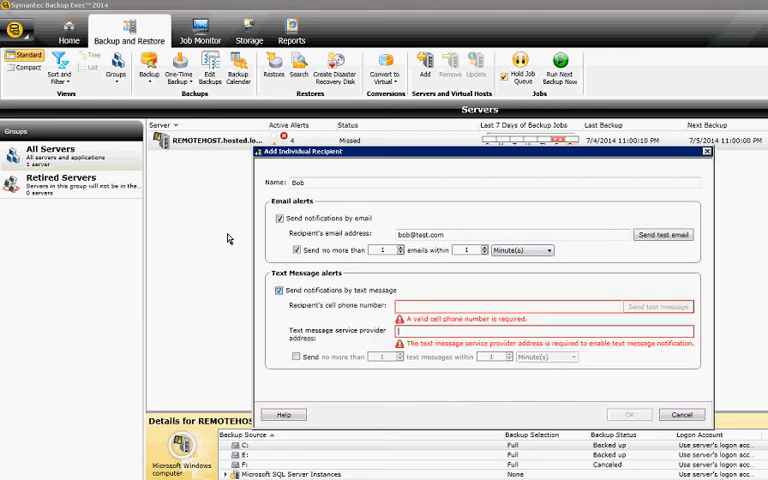
click(280, 290)
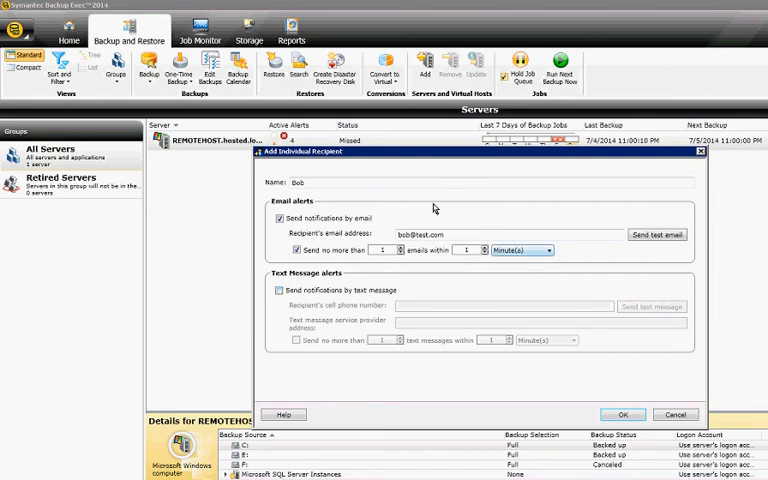
mouse_move(528, 194)
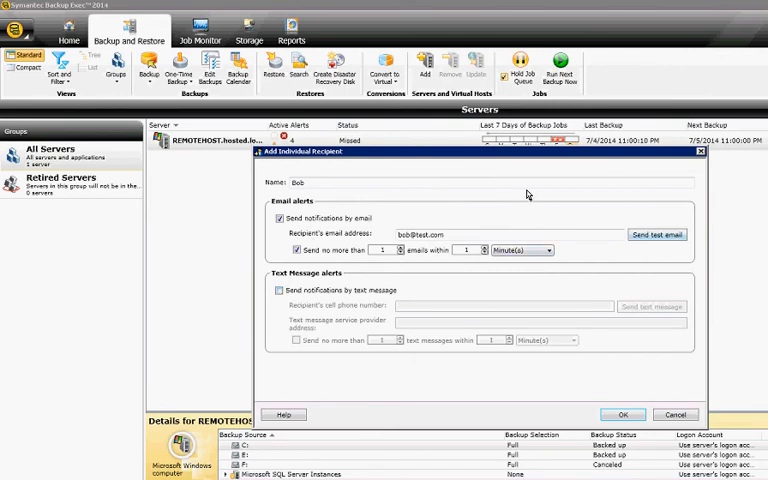
mouse_move(524, 196)
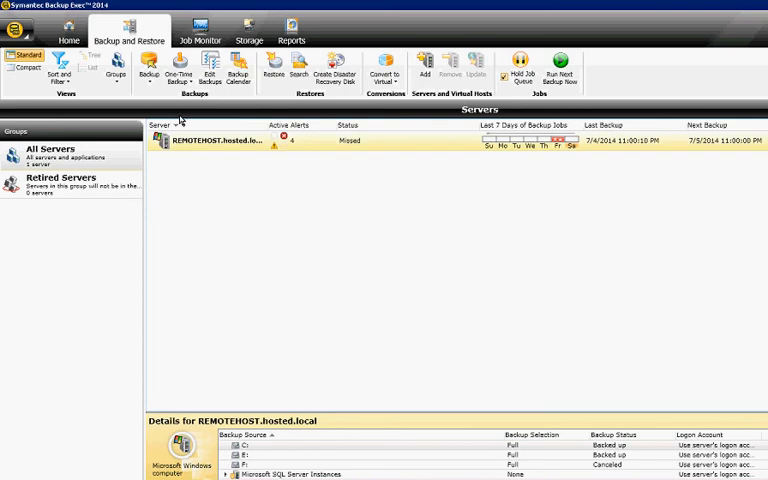
Step: Show the backup job's Notification settings, where Bob is selectable for Full and Incremental jobs
click(208, 70)
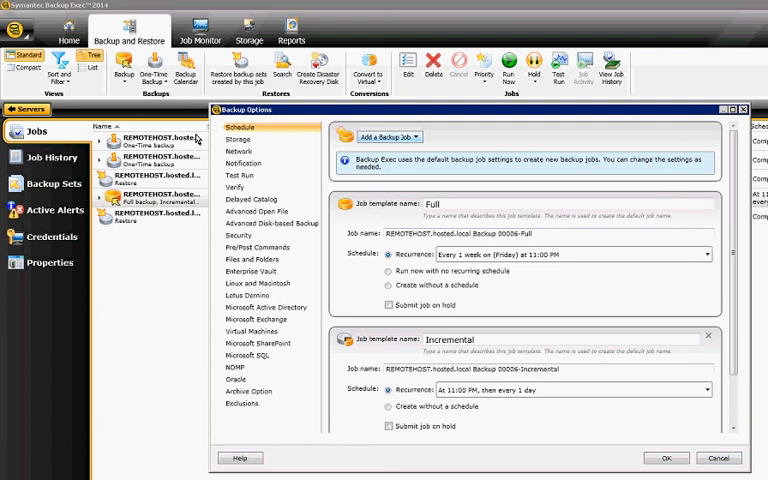
click(244, 164)
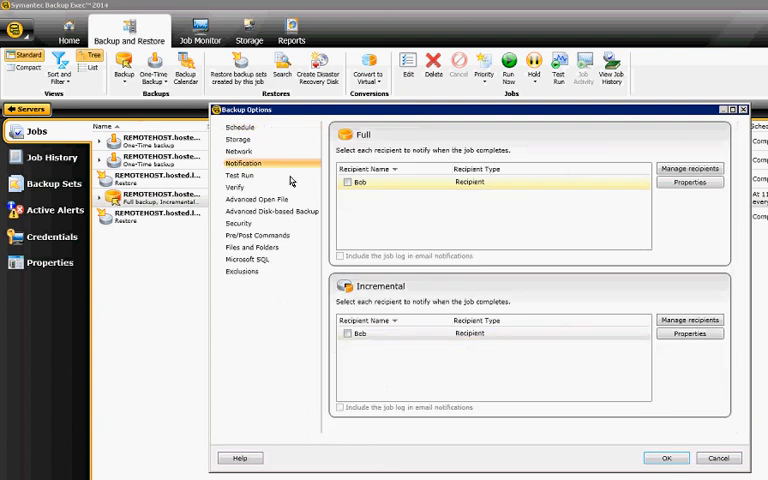